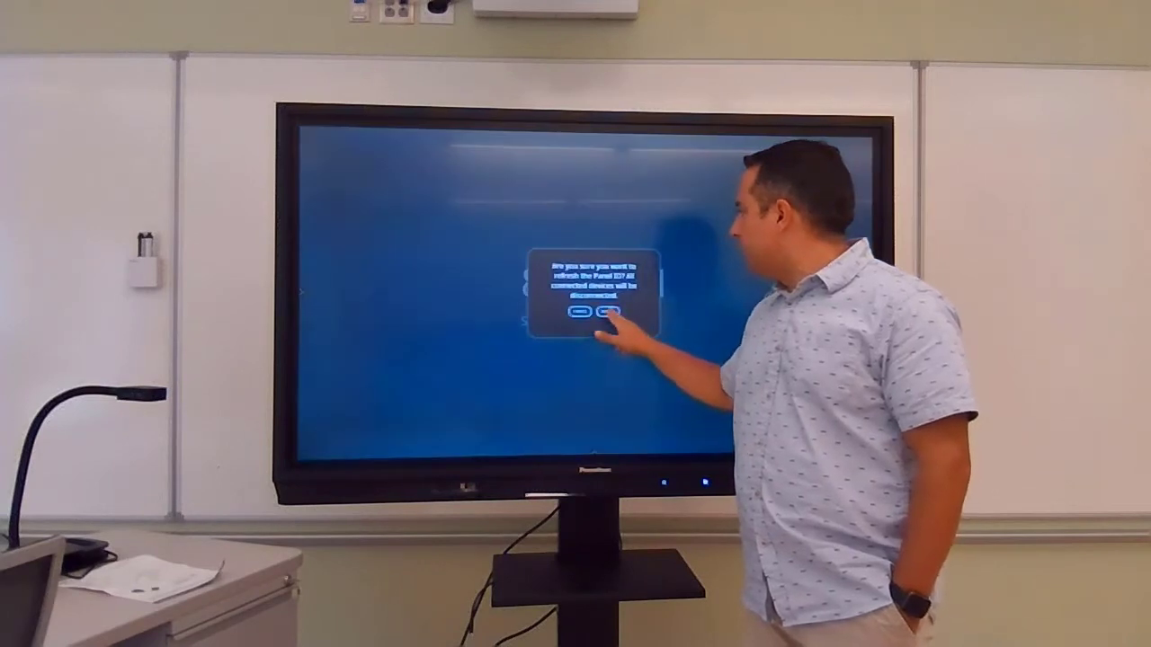
Step: Confirm refreshing the ActivPanel's panel ID, disconnecting all connected devices
left_click(580, 314)
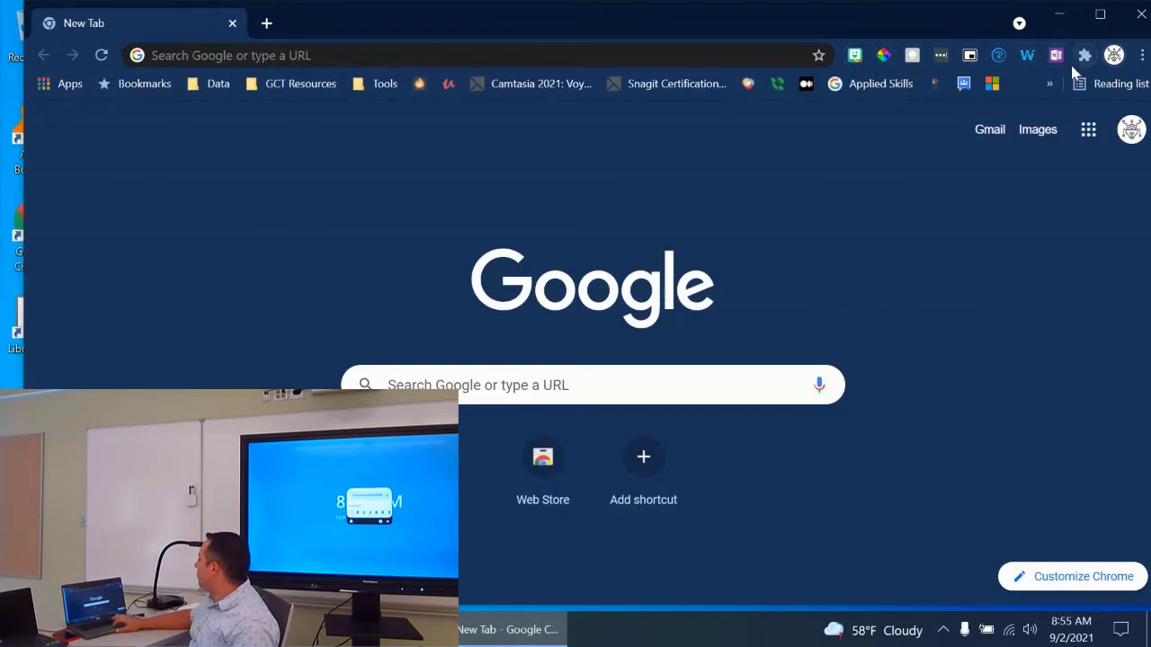
mouse_move(1085, 55)
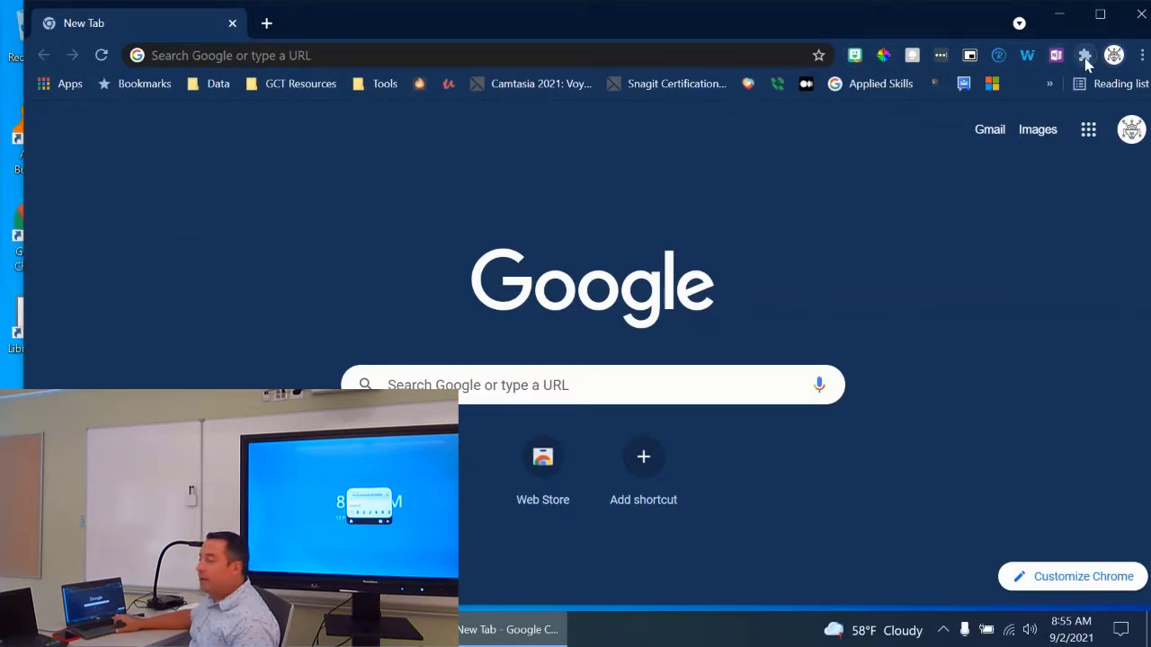
Step: Pin Promethean Screen Share from the Chrome extensions list to the toolbar
left_click(1086, 55)
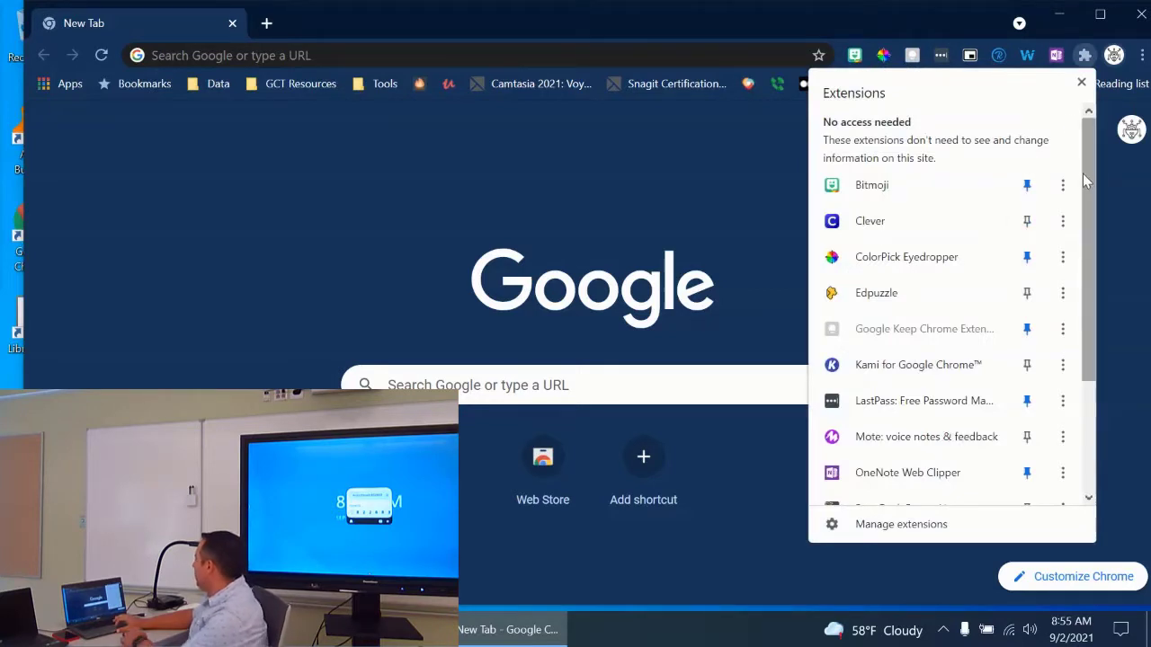
scroll("down", 3)
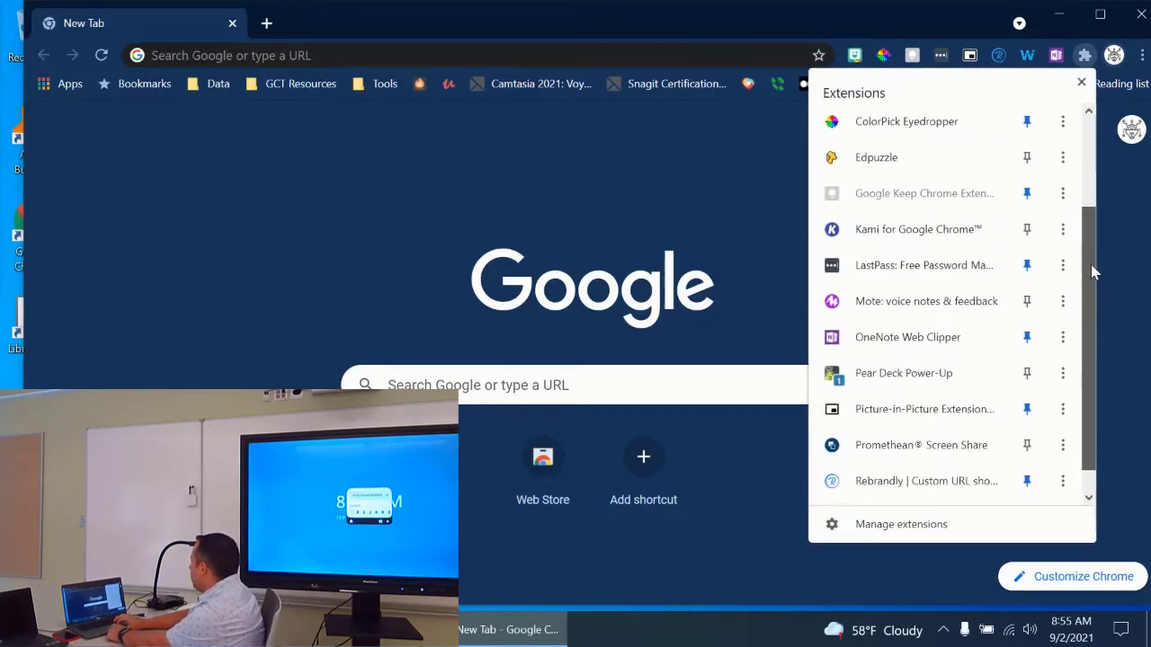
scroll("down", 3)
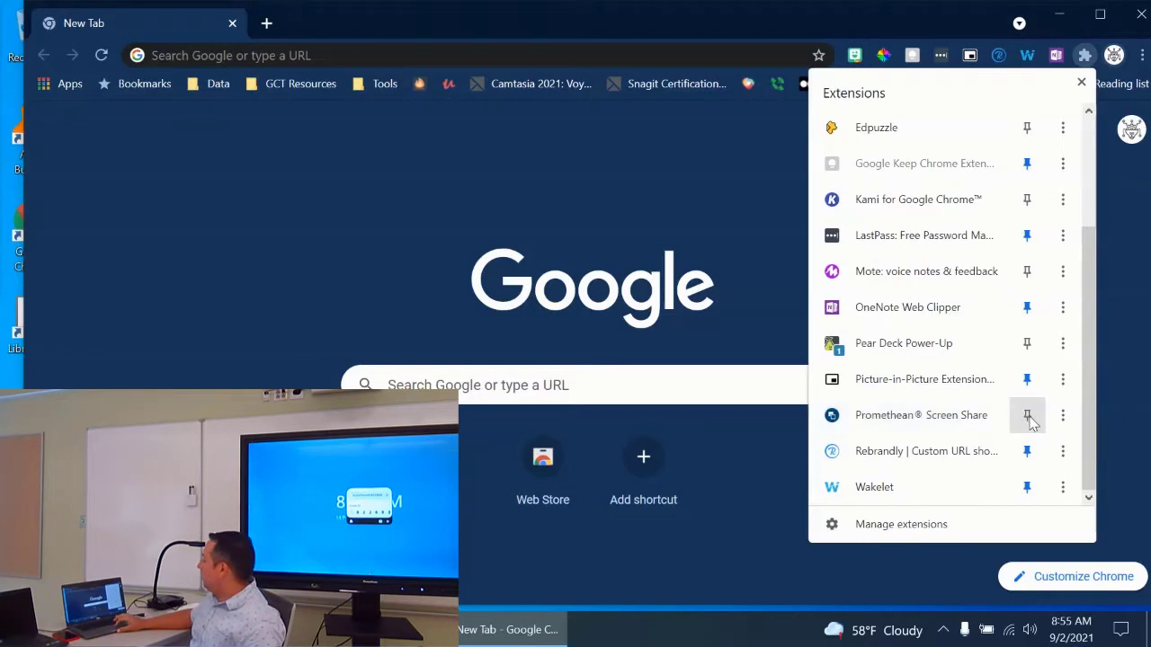
left_click(1027, 414)
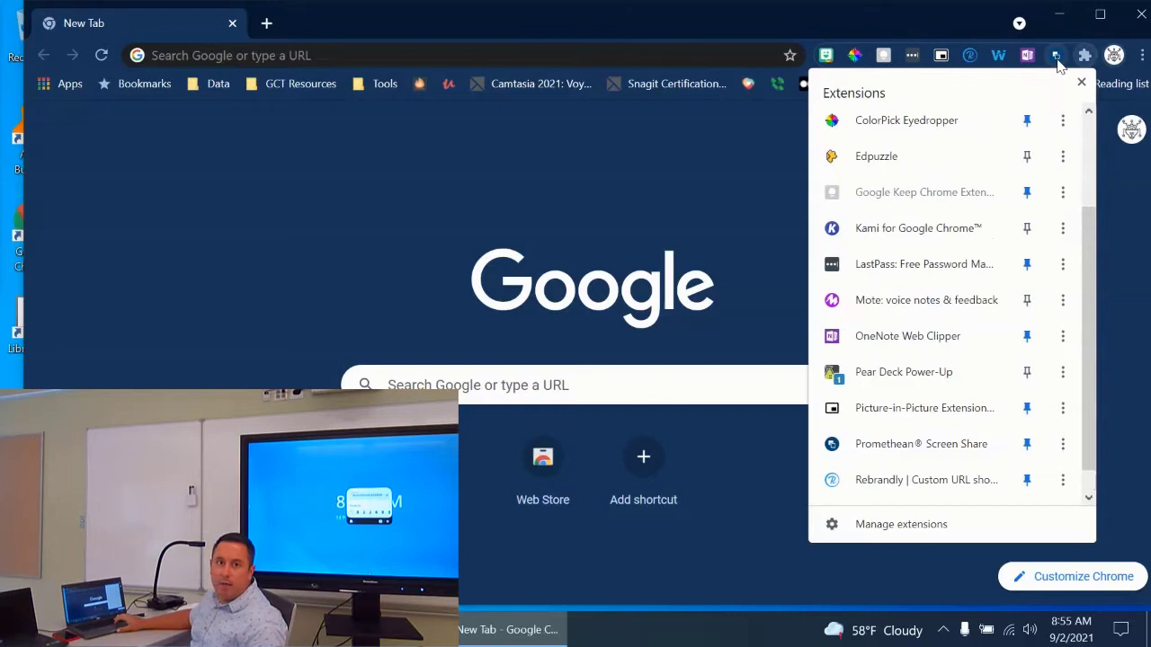
mouse_move(1055, 54)
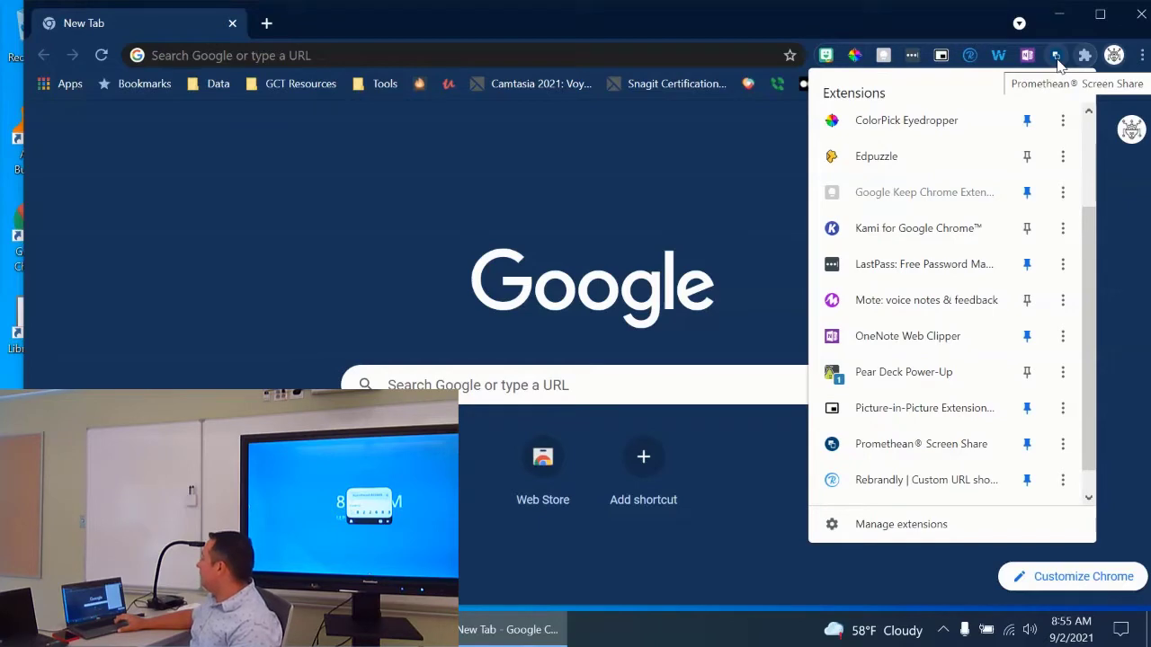
left_click(921, 443)
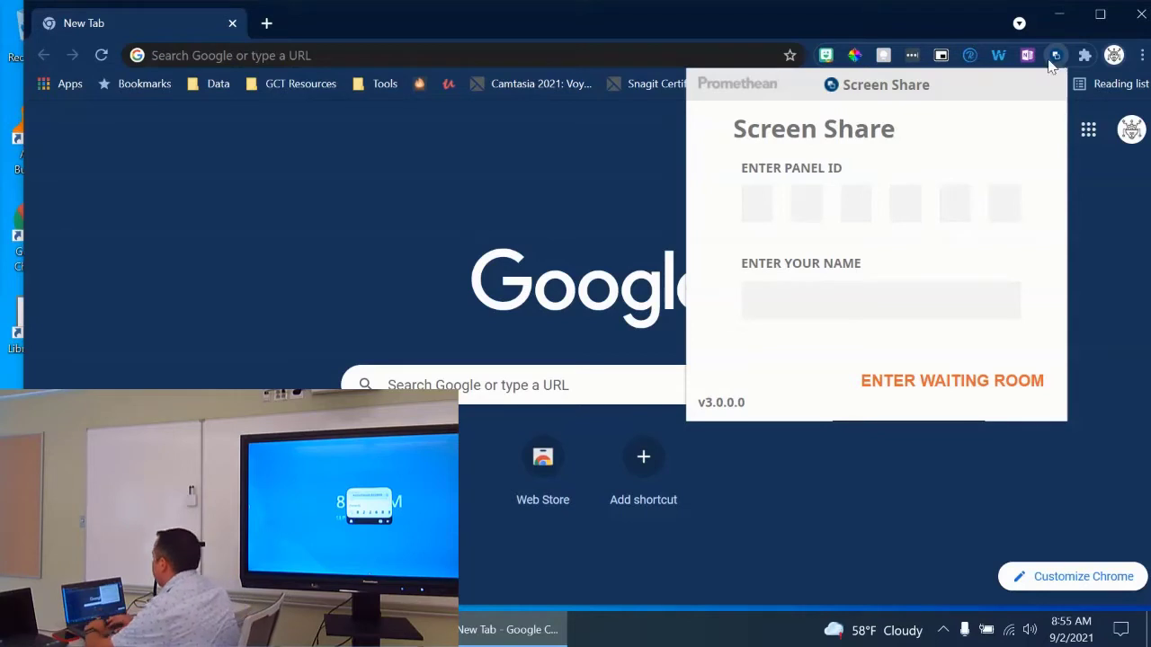
left_click(756, 204)
type("822683")
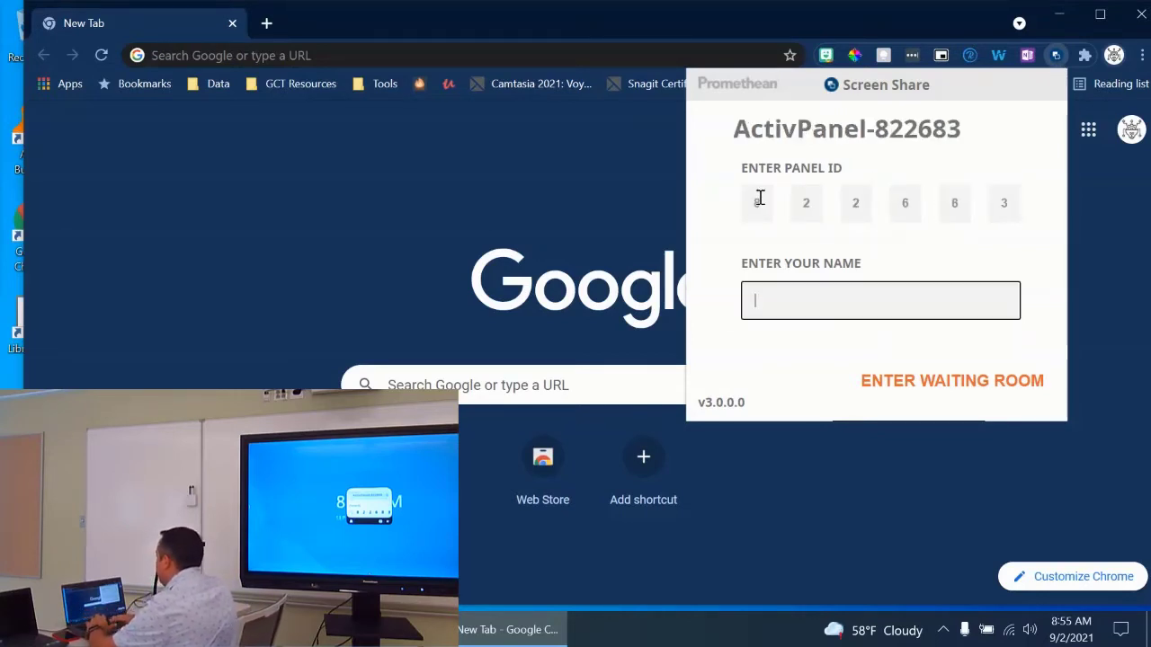
type("Anthony")
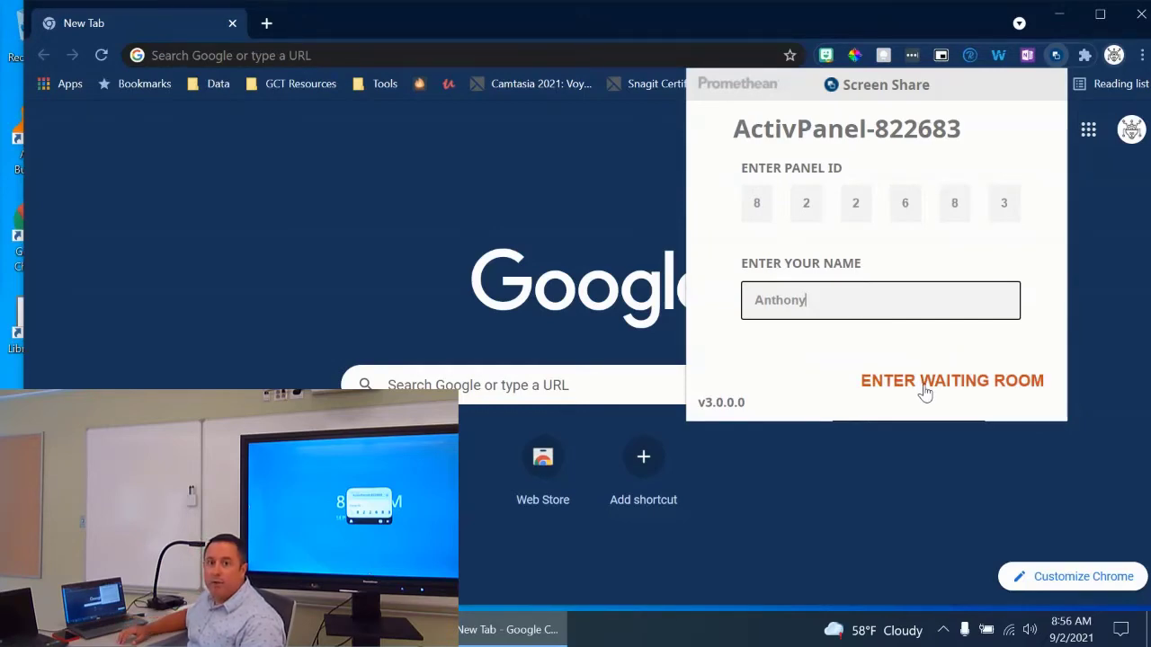
left_click(952, 380)
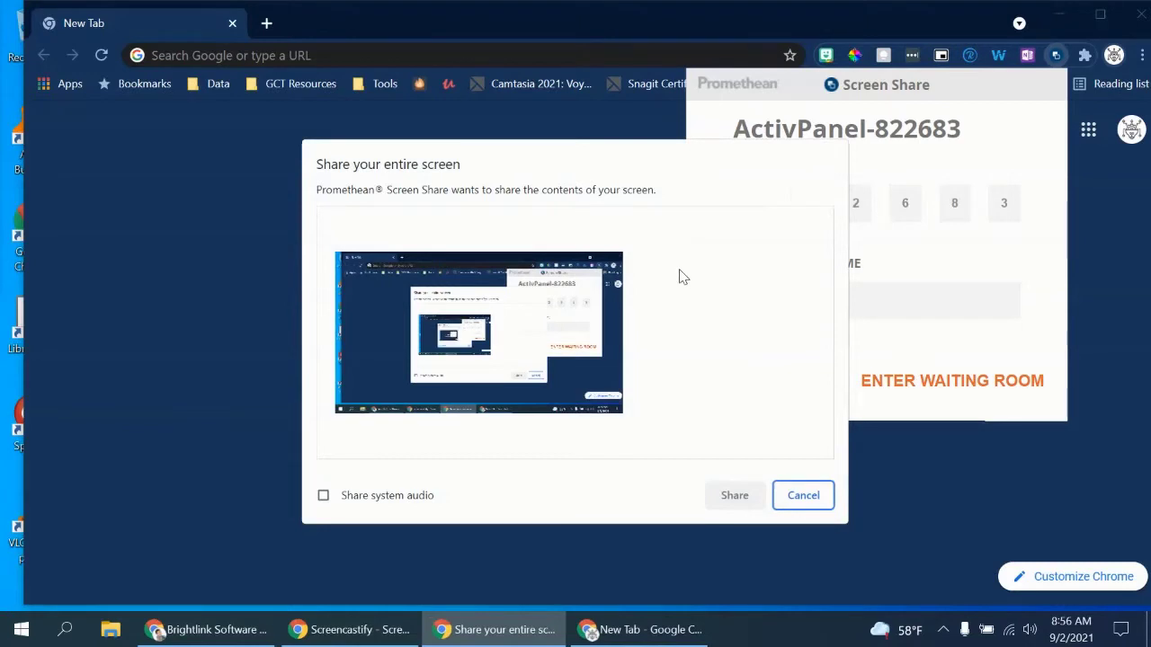
mouse_move(454, 248)
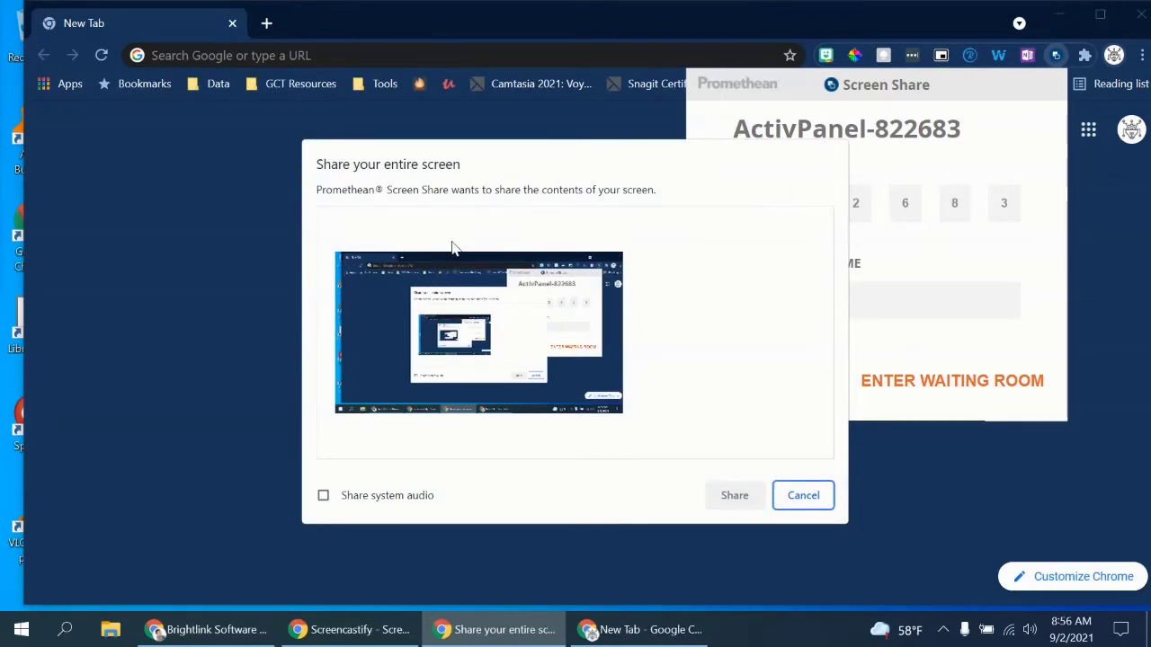
Step: Select the entire-screen thumbnail and approve sharing it with the panel
left_click(478, 332)
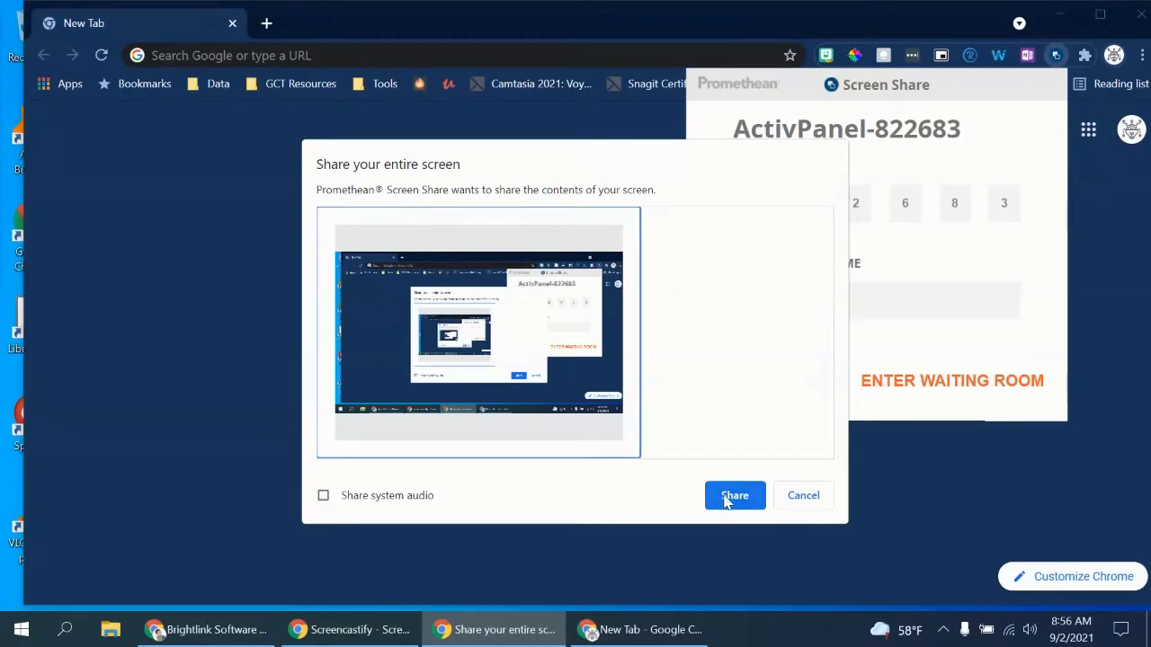
mouse_move(416, 515)
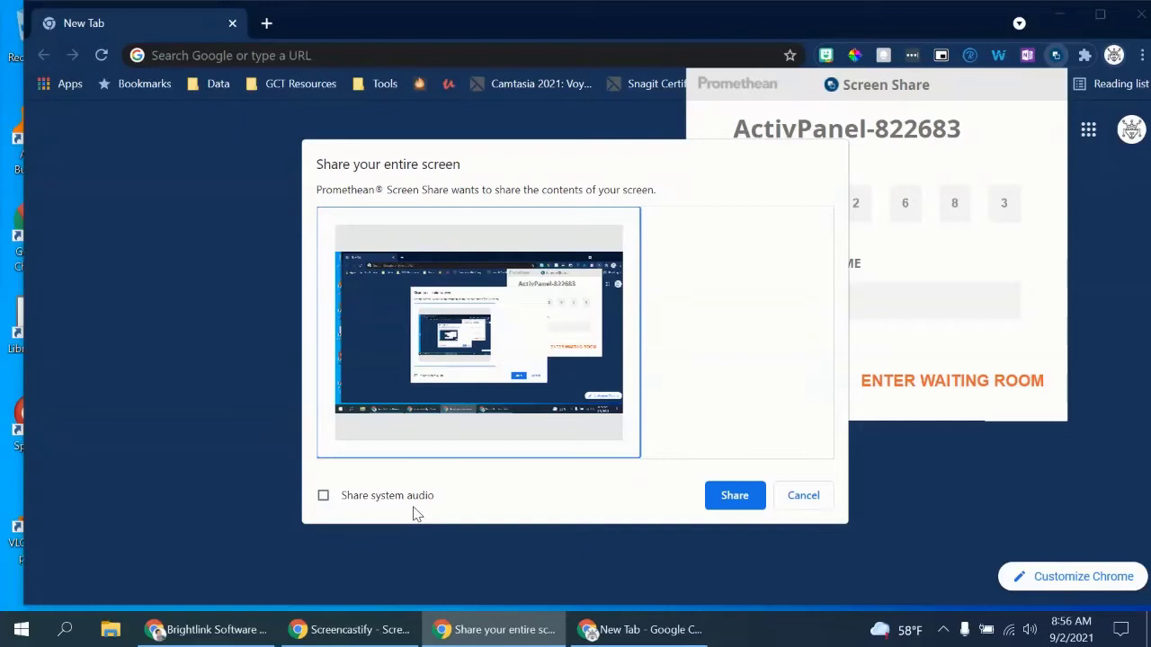
mouse_move(376, 491)
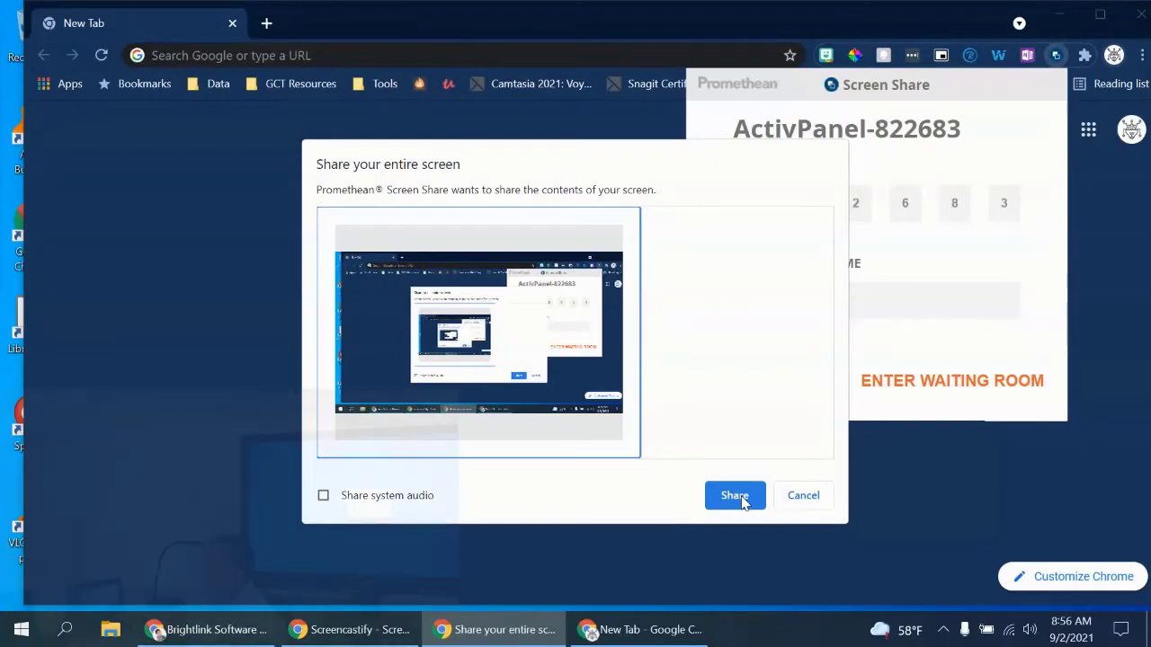
left_click(735, 496)
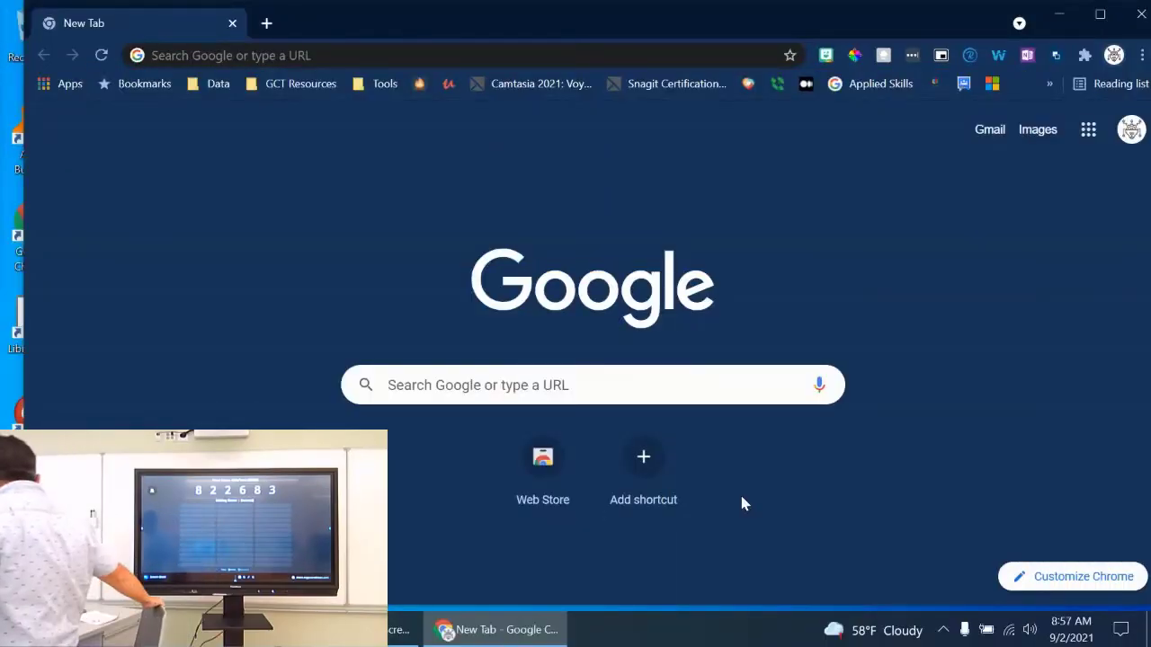
Step: Open the Screen Share toolbar popup showing 'Please wait for permission to share screen.'
left_click(1055, 55)
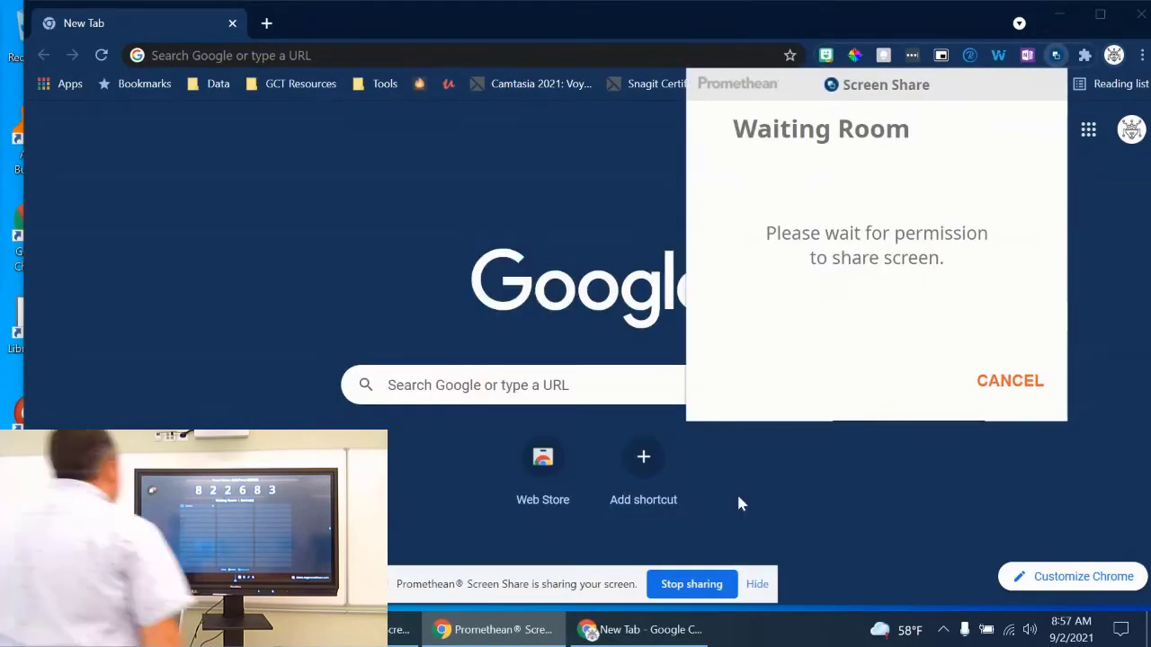